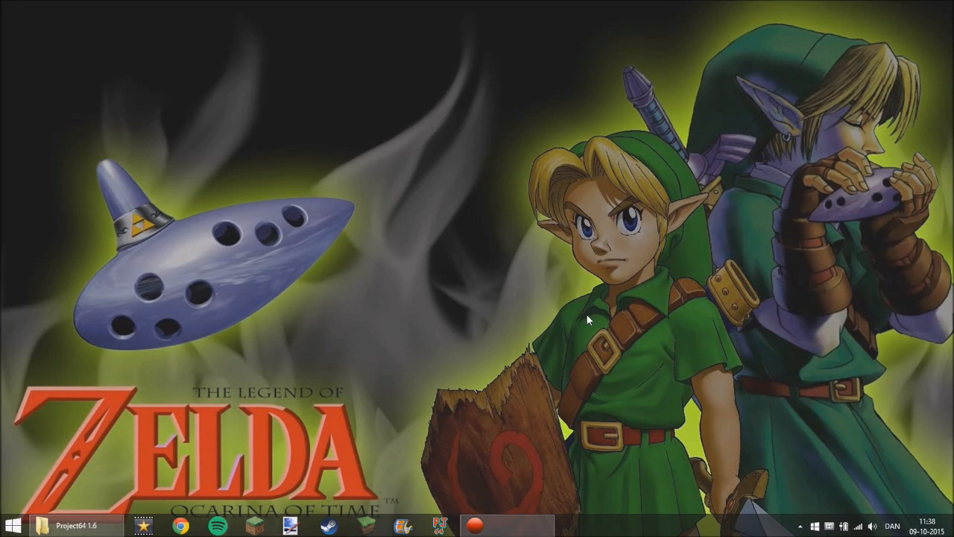
{"action": "mouse_move", "coordinate": [614, 227]}
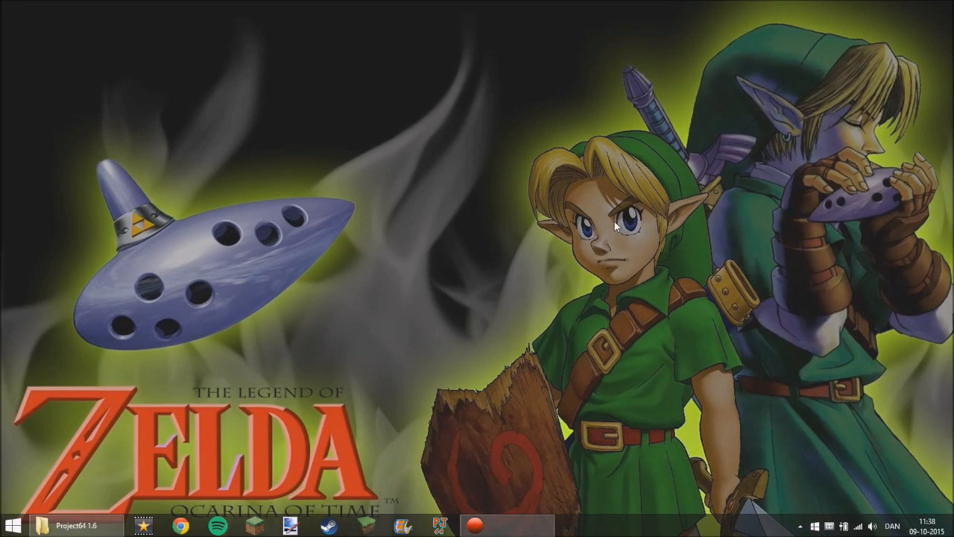
{"action": "mouse_move", "coordinate": [491, 290]}
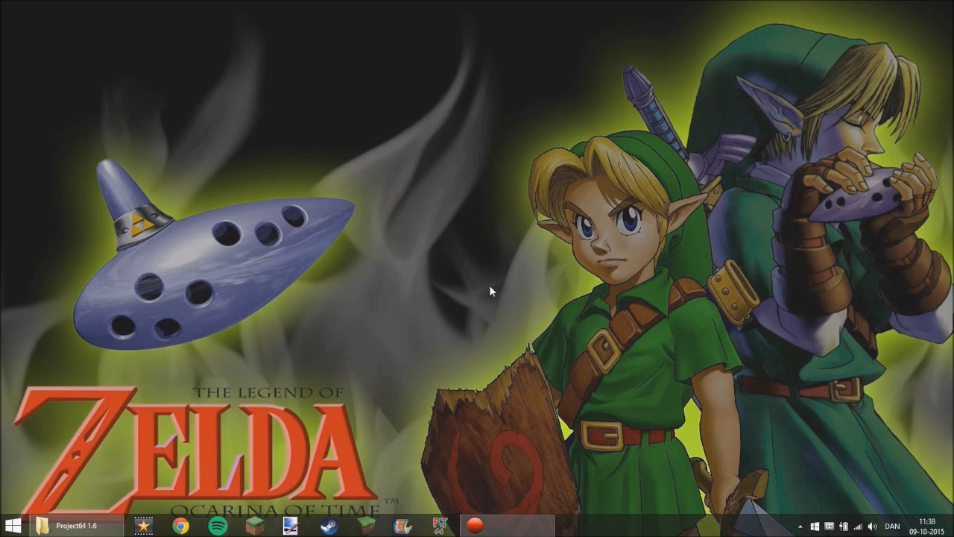
{"action": "mouse_move", "coordinate": [215, 95]}
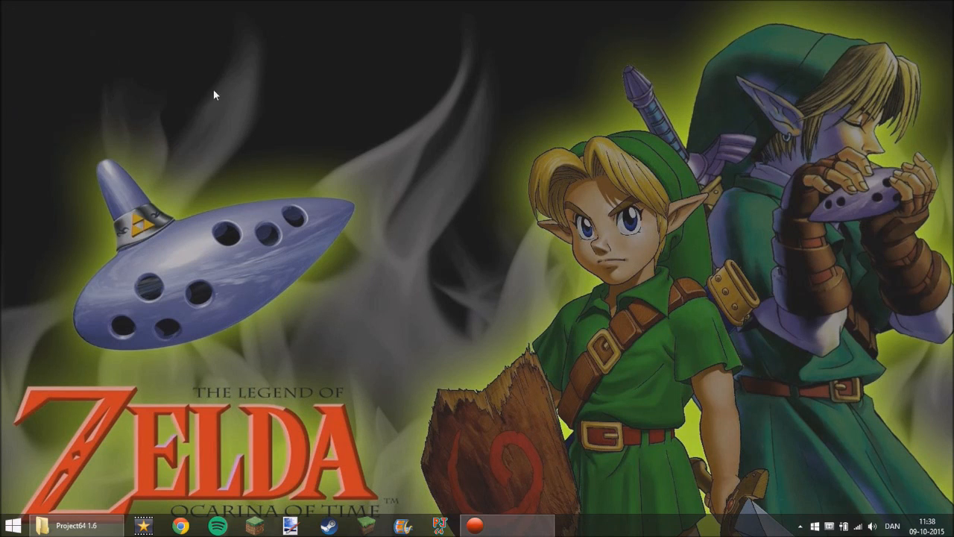
{"action": "mouse_move", "coordinate": [435, 161]}
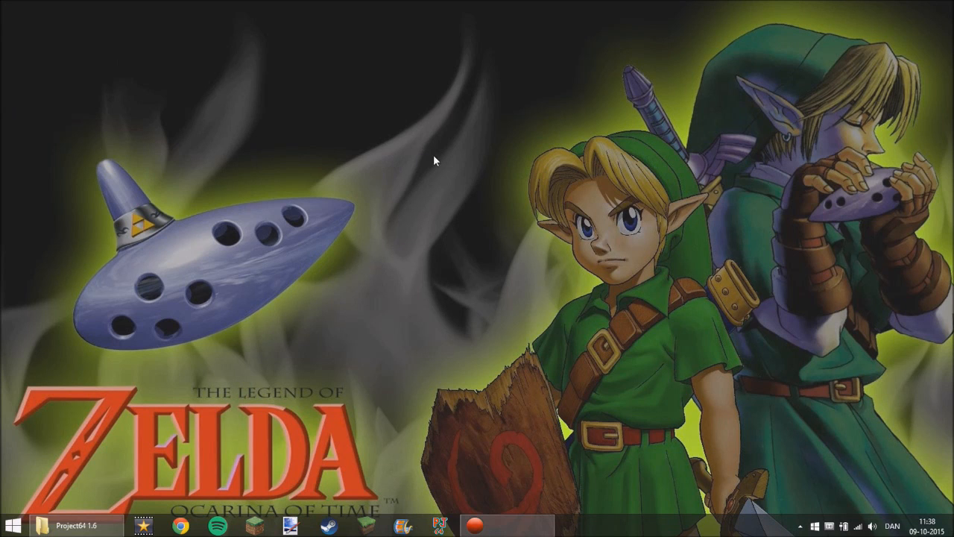
{"action": "mouse_move", "coordinate": [388, 161]}
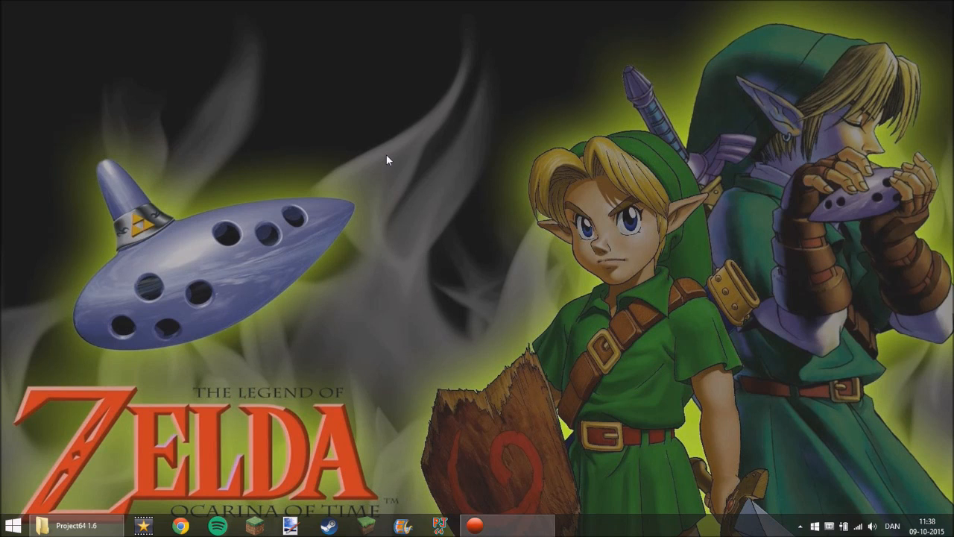
{"action": "mouse_move", "coordinate": [433, 435]}
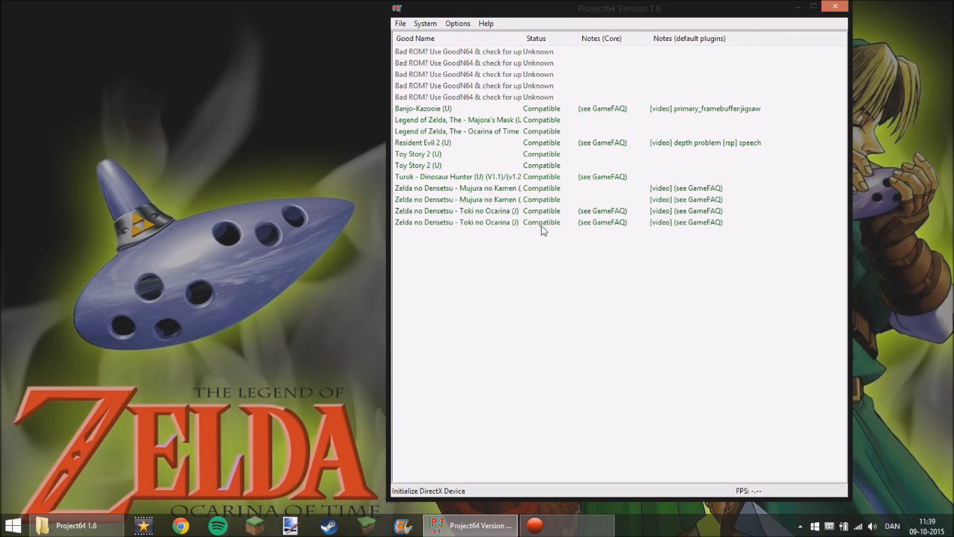
{"action": "mouse_move", "coordinate": [658, 158]}
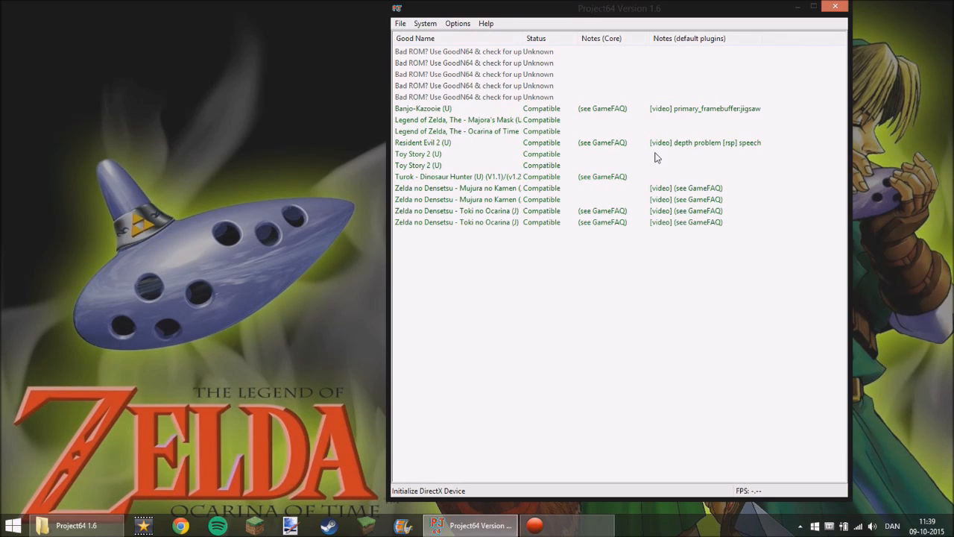
{"action": "mouse_move", "coordinate": [451, 122]}
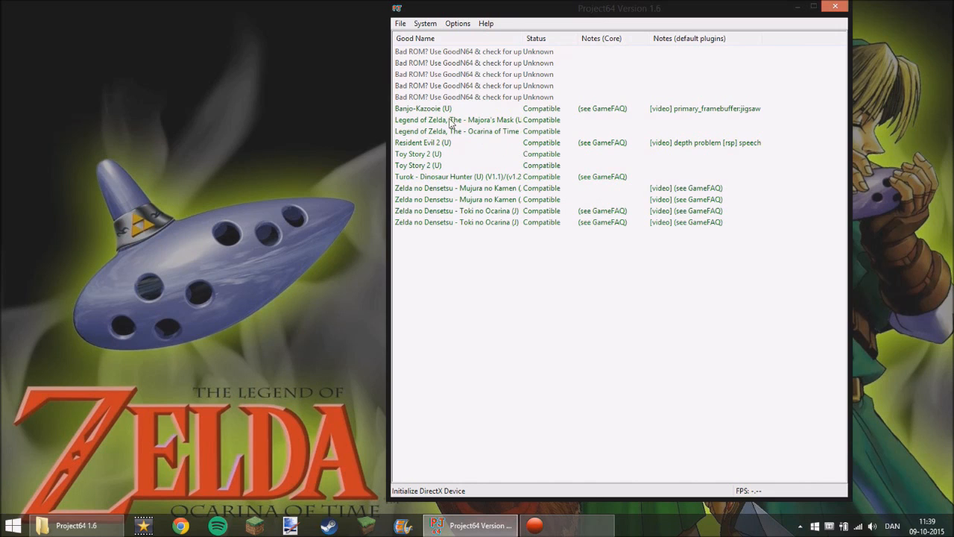
{"action": "mouse_move", "coordinate": [565, 127]}
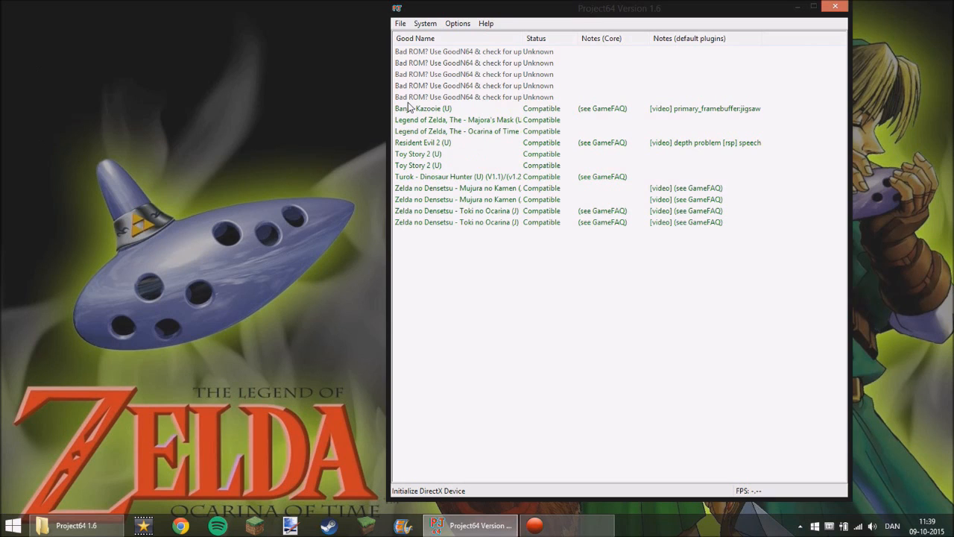
{"action": "mouse_move", "coordinate": [382, 107]}
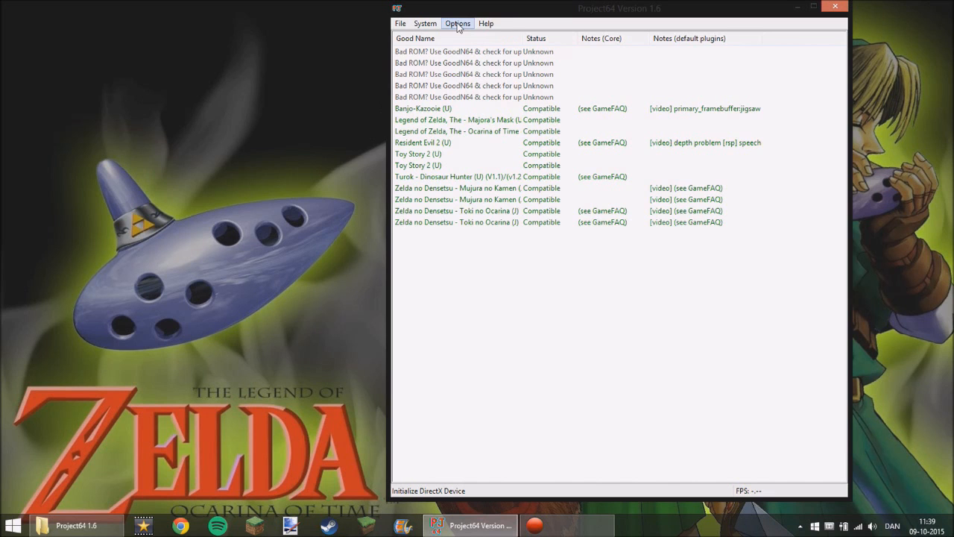
{"action": "left_click", "coordinate": [458, 24]}
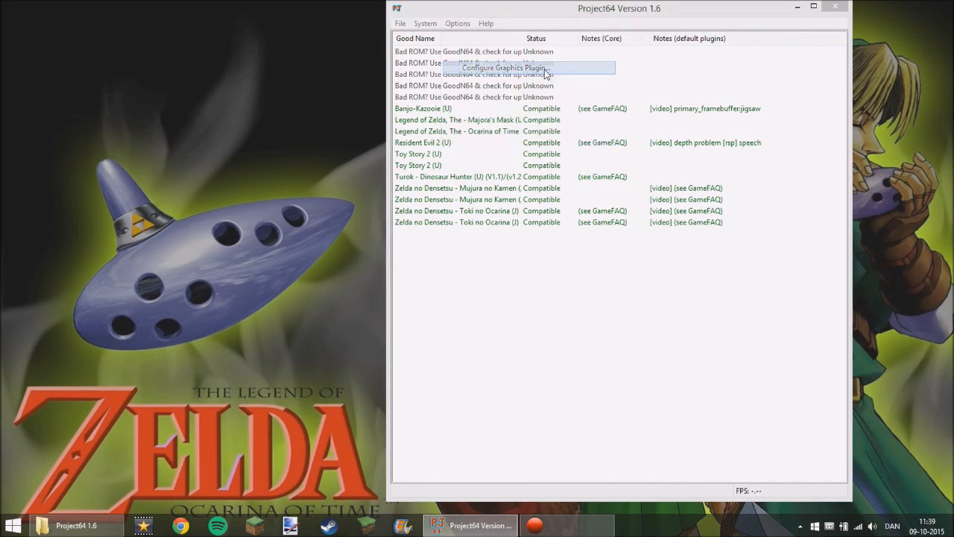
{"action": "left_click", "coordinate": [504, 69]}
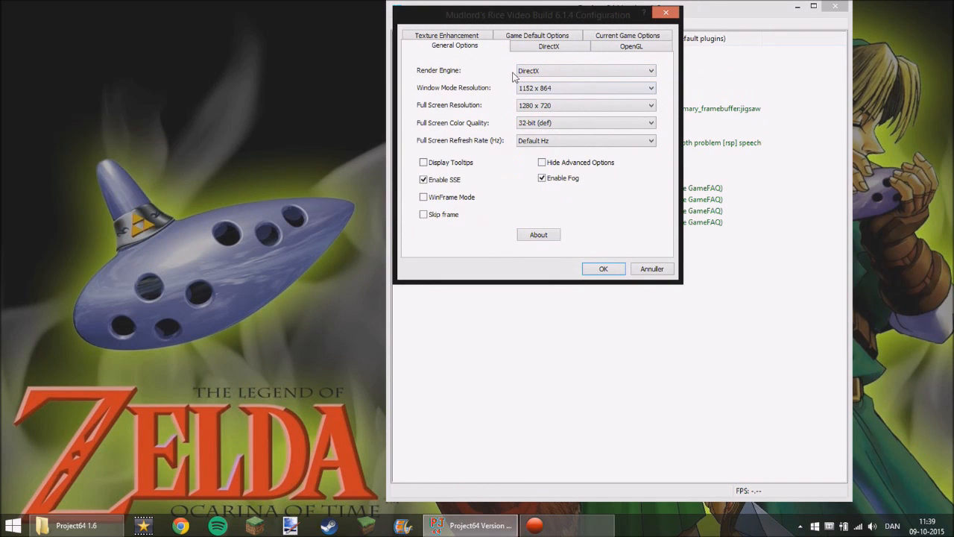
{"action": "left_click", "coordinate": [602, 268]}
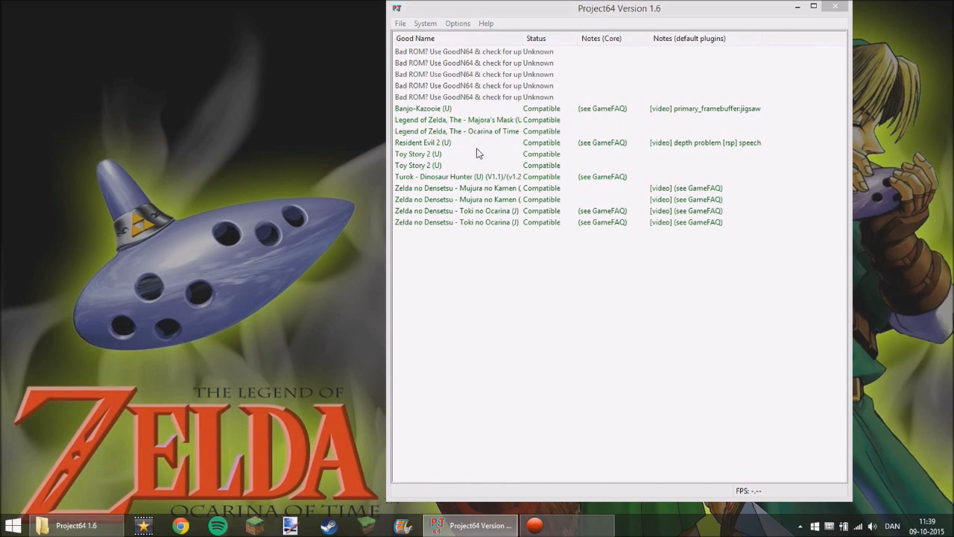
{"action": "left_click", "coordinate": [456, 24]}
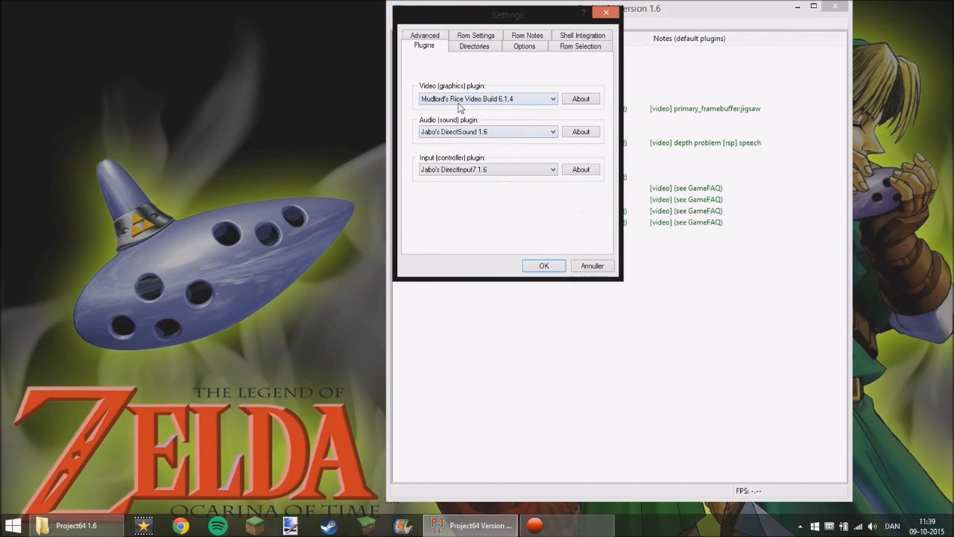
{"action": "left_click", "coordinate": [551, 98]}
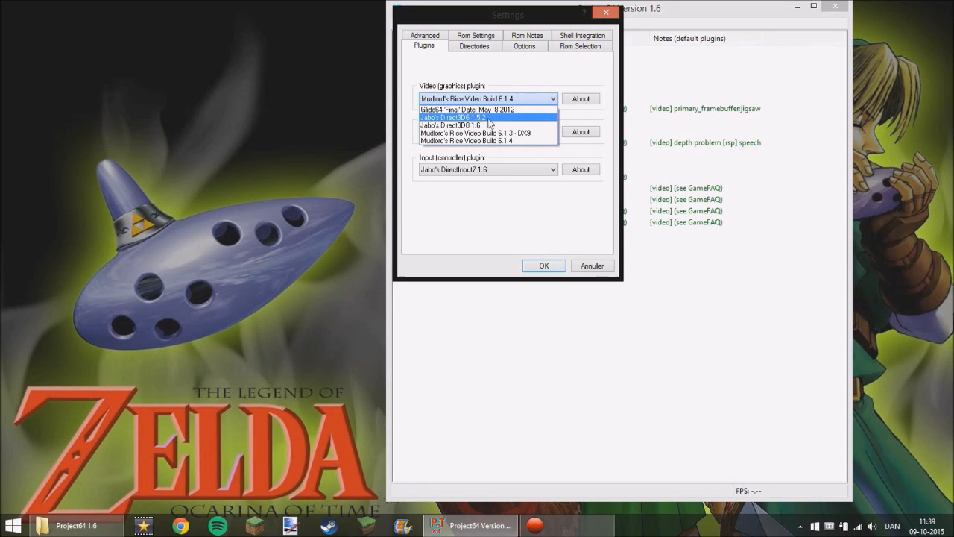
{"action": "mouse_move", "coordinate": [498, 121]}
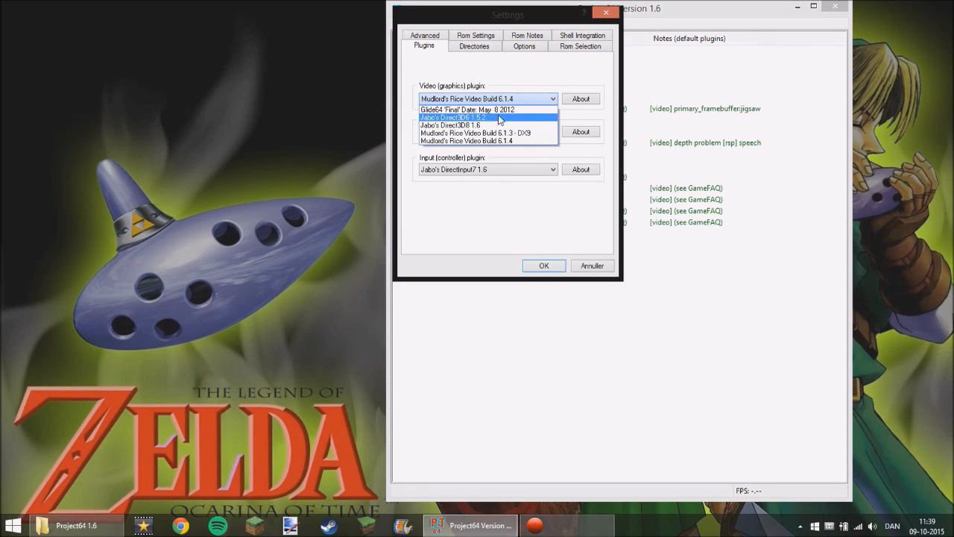
{"action": "mouse_move", "coordinate": [489, 125]}
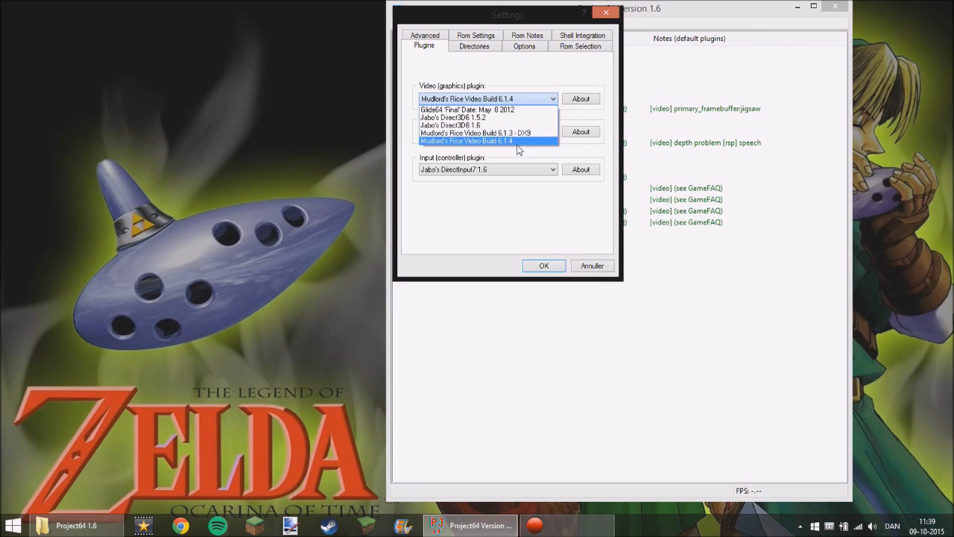
{"action": "mouse_move", "coordinate": [505, 146]}
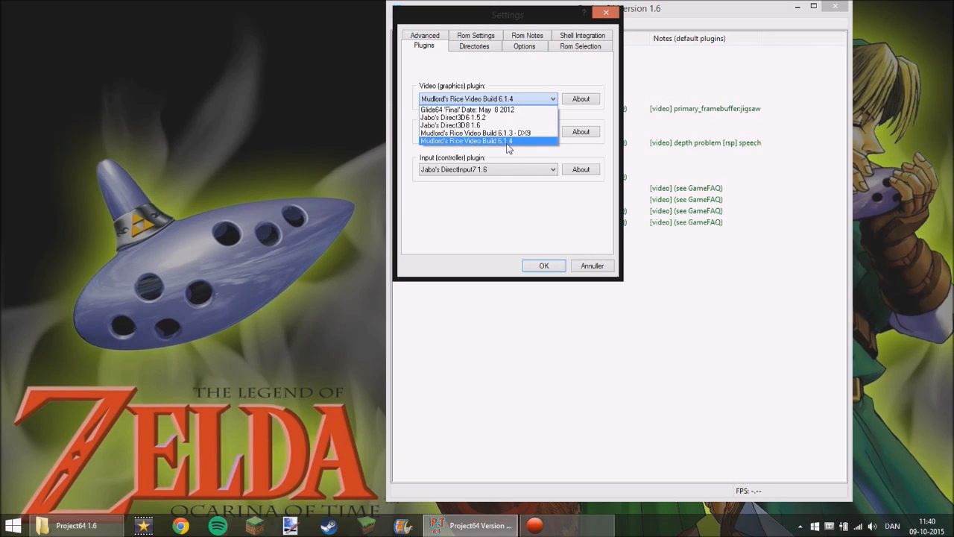
{"action": "mouse_move", "coordinate": [489, 132]}
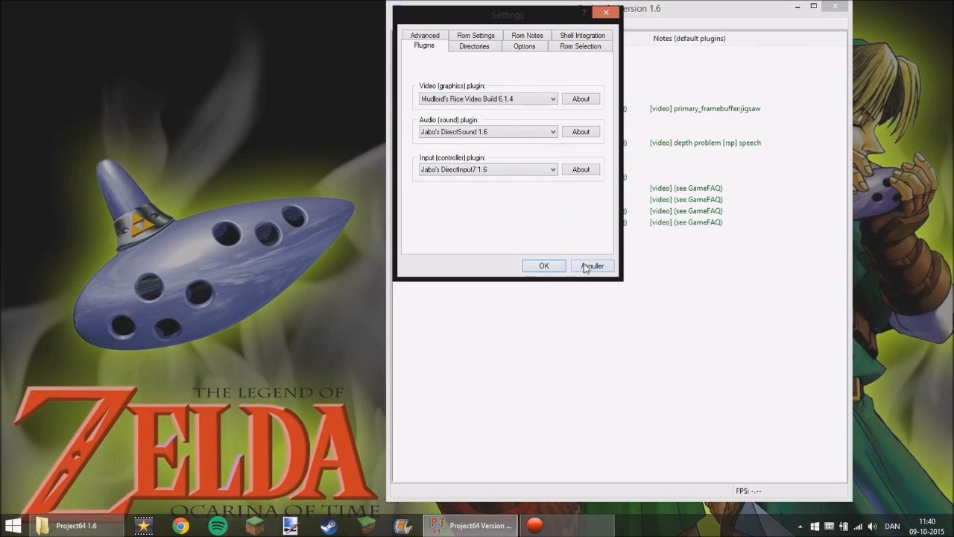
{"action": "left_click", "coordinate": [590, 266]}
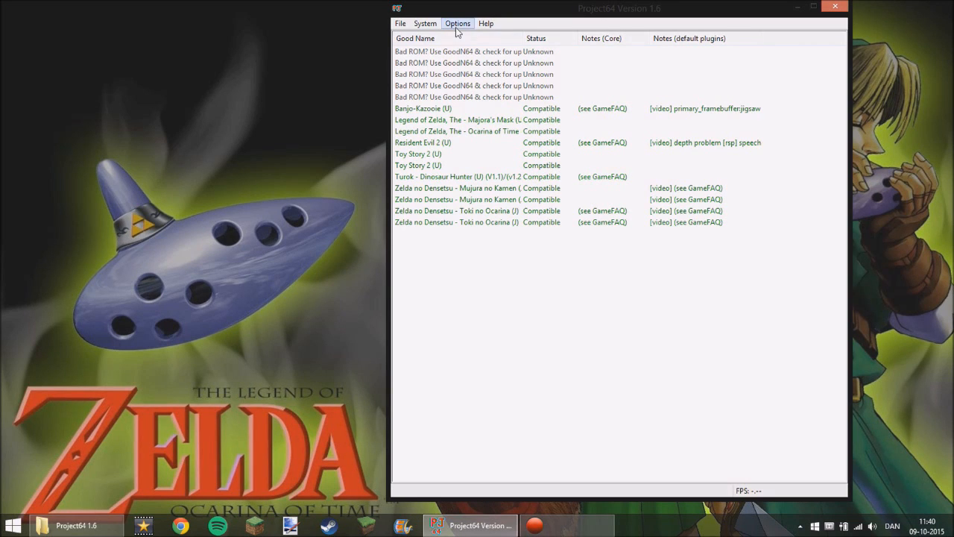
- Enable 'Dump textures to files' on the Rice Video Texture Enhancement page and confirm with OK
{"action": "left_click", "coordinate": [456, 24]}
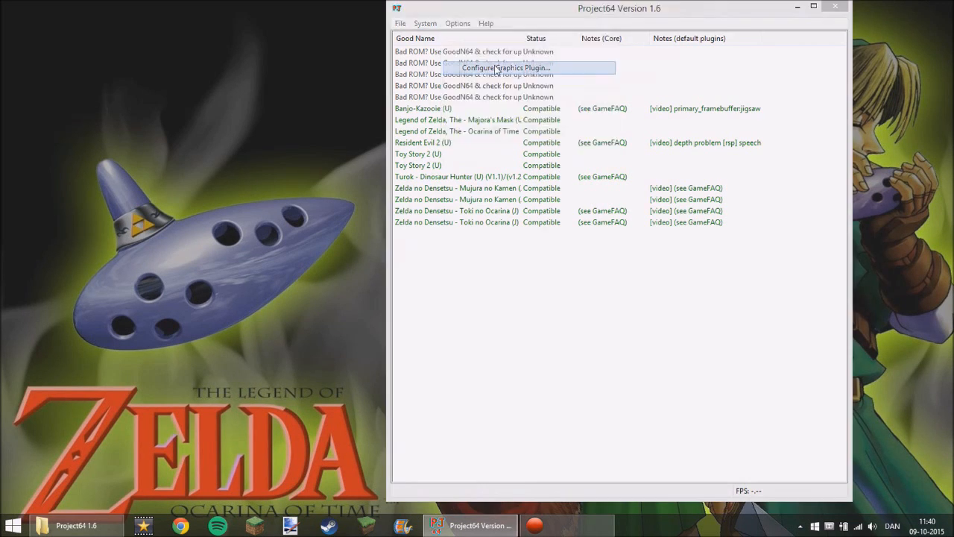
{"action": "left_click", "coordinate": [505, 68]}
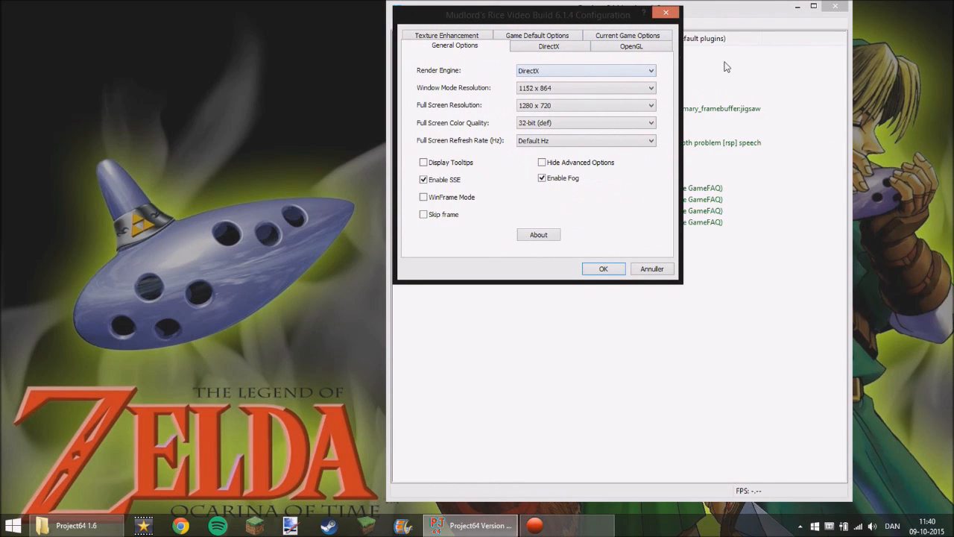
{"action": "left_click", "coordinate": [447, 45]}
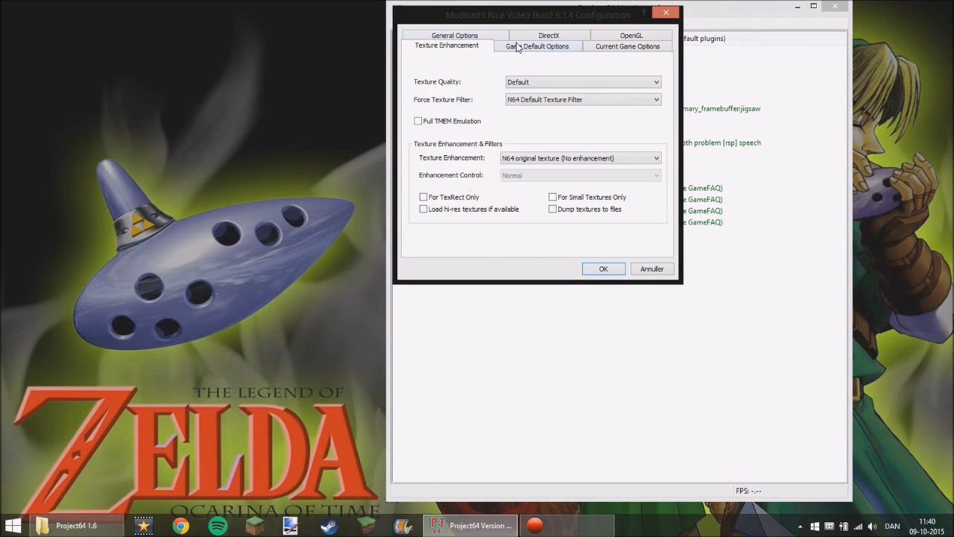
{"action": "left_click", "coordinate": [548, 35]}
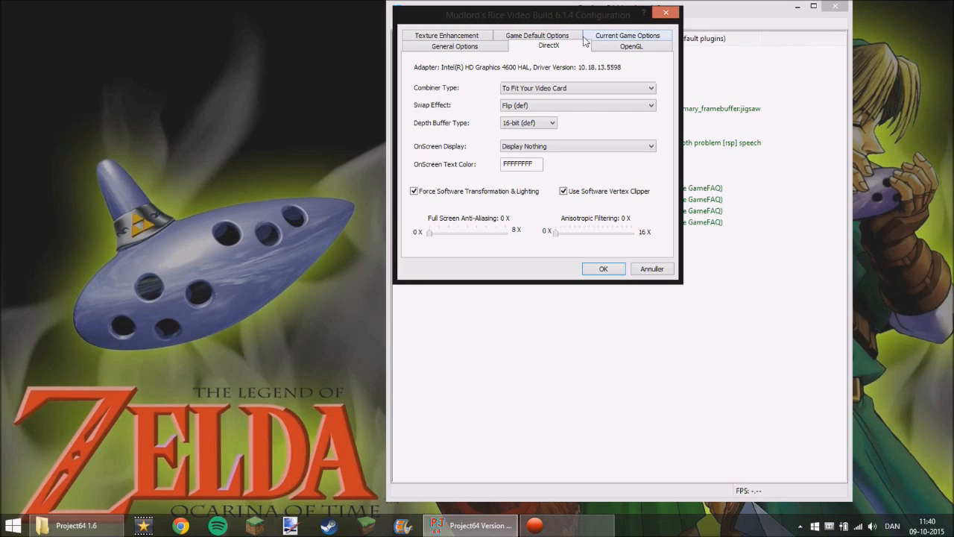
{"action": "mouse_move", "coordinate": [485, 33]}
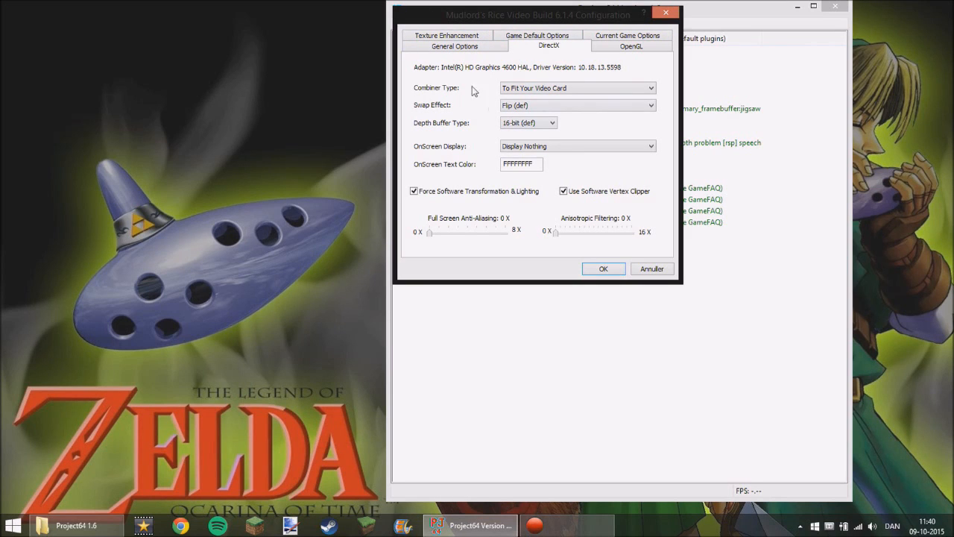
{"action": "left_click", "coordinate": [445, 44]}
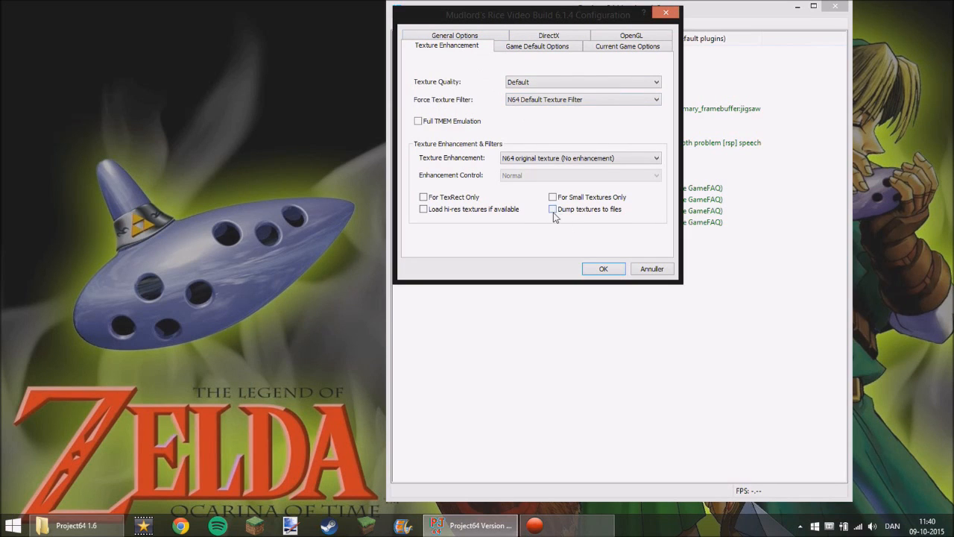
{"action": "left_click", "coordinate": [551, 209]}
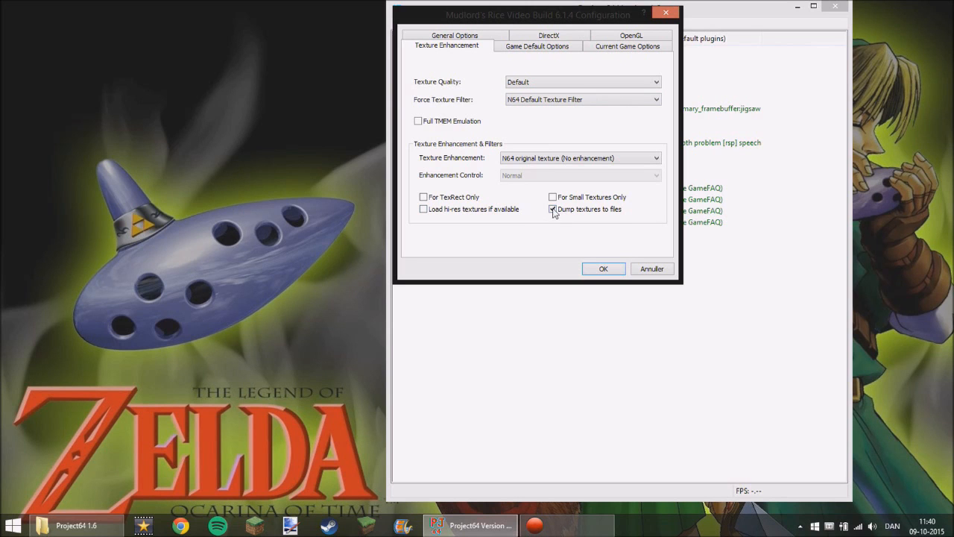
{"action": "left_click", "coordinate": [603, 268]}
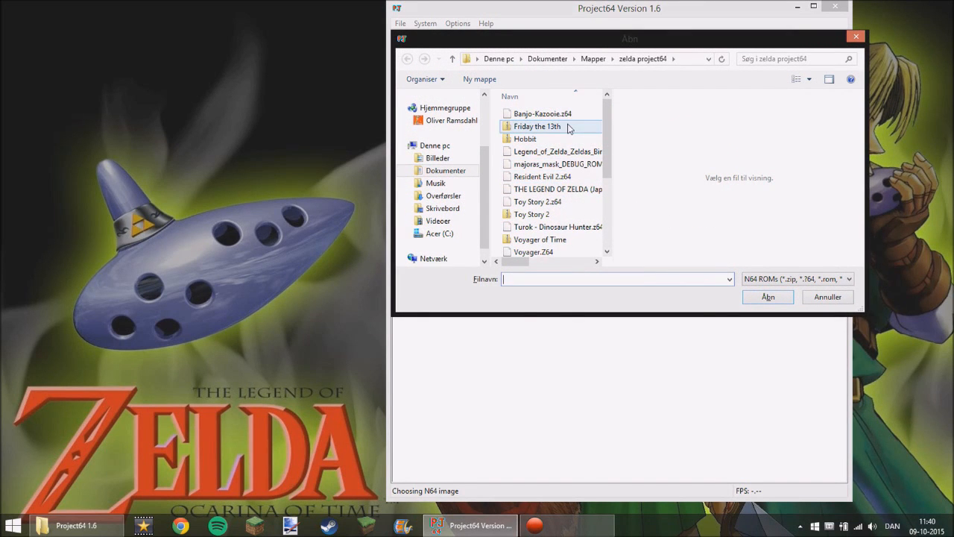
- Load the 'Zelda - Majora's Mask.z64' ROM from the Open ROM dialog suggestions
{"action": "type", "text": "z"}
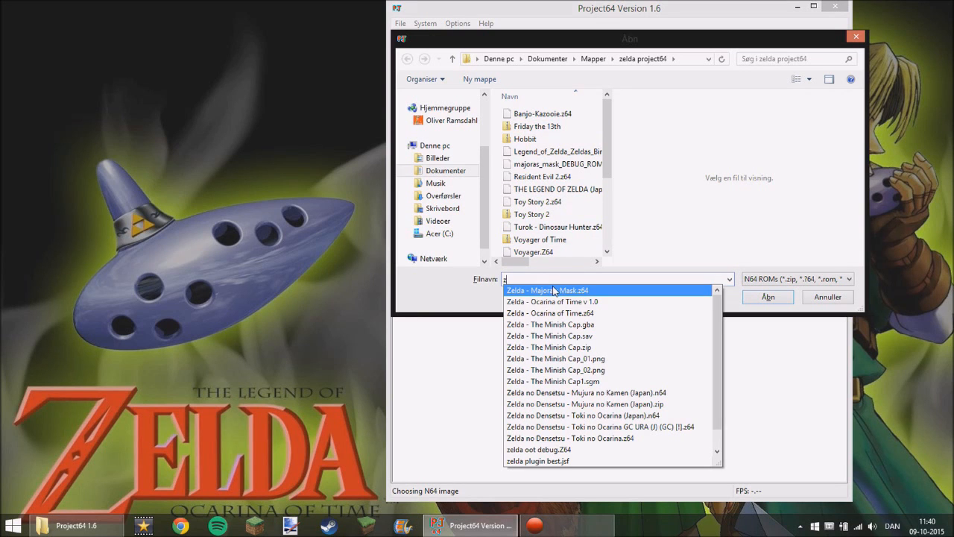
{"action": "left_click", "coordinate": [548, 289]}
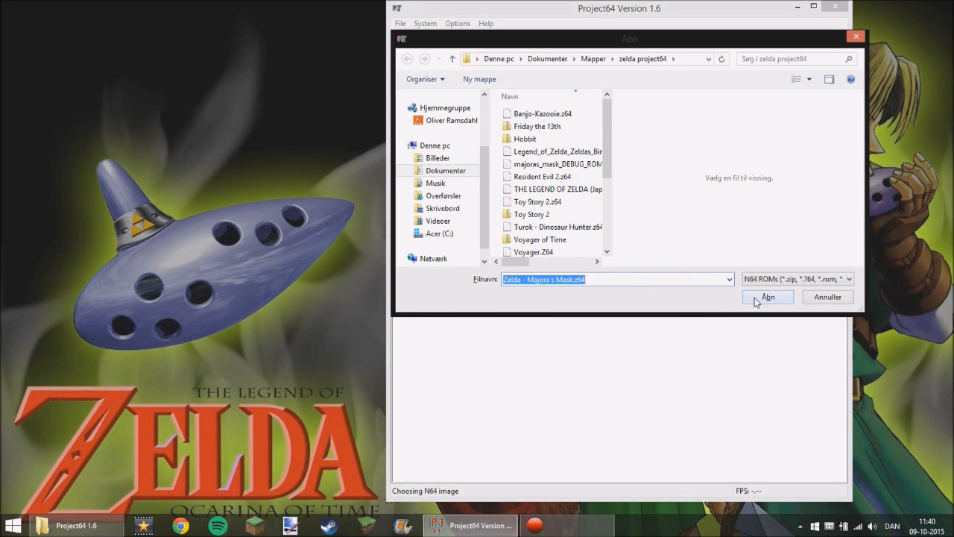
{"action": "left_click", "coordinate": [768, 297]}
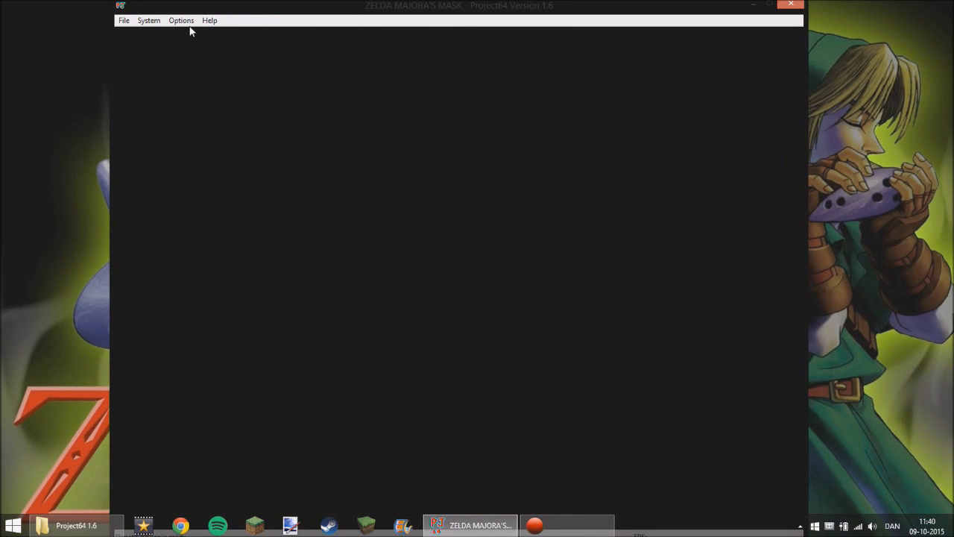
- Review the graphics plugin configuration and close it so the game boots into Clock Town
{"action": "left_click", "coordinate": [182, 21]}
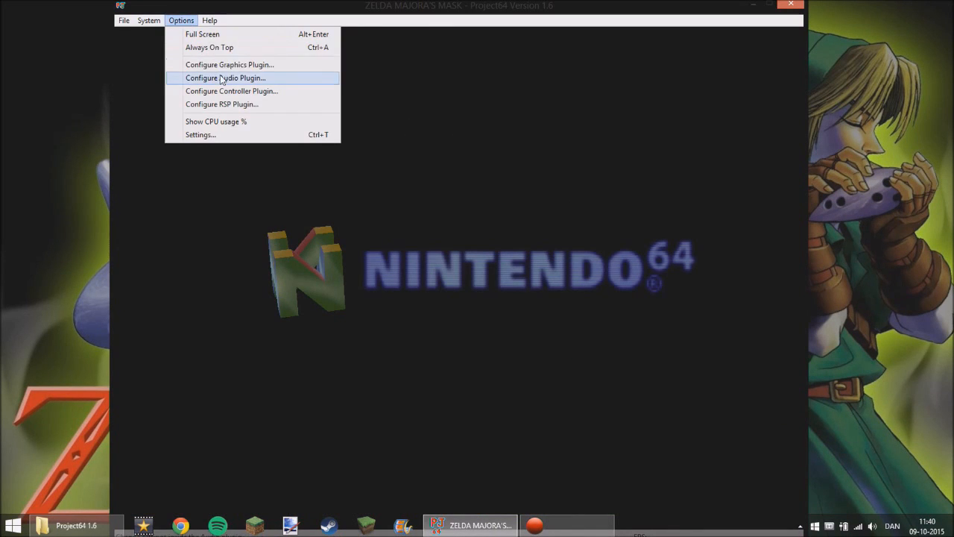
{"action": "left_click", "coordinate": [225, 77]}
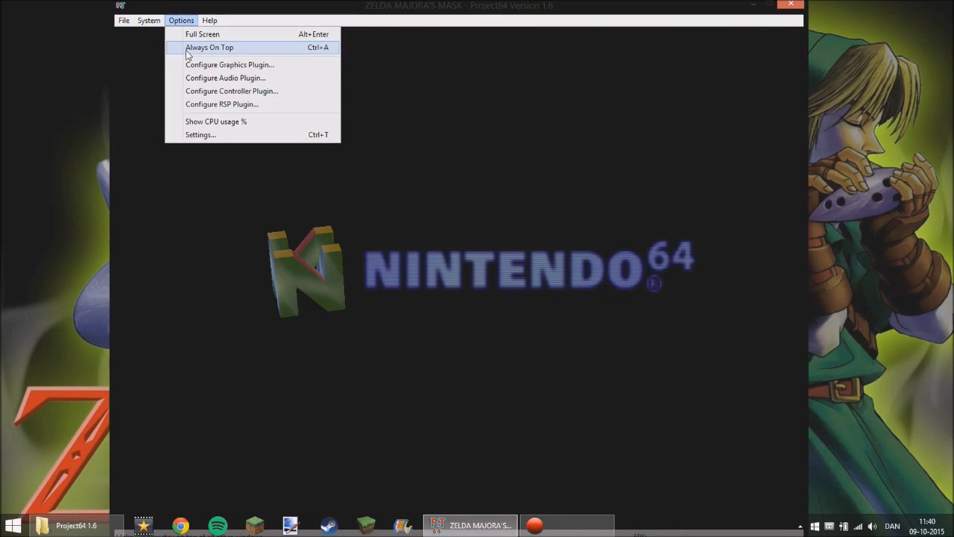
{"action": "left_click", "coordinate": [230, 64]}
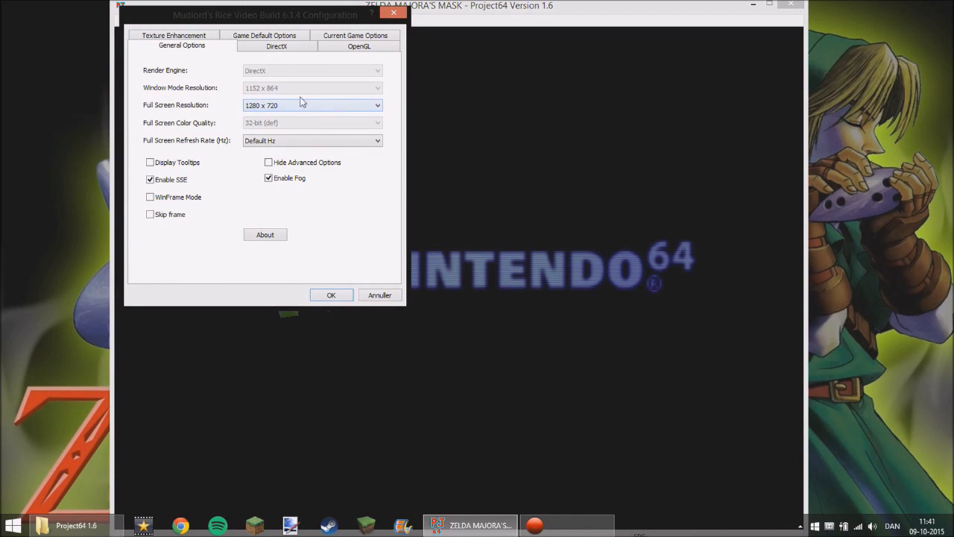
{"action": "left_click", "coordinate": [331, 295]}
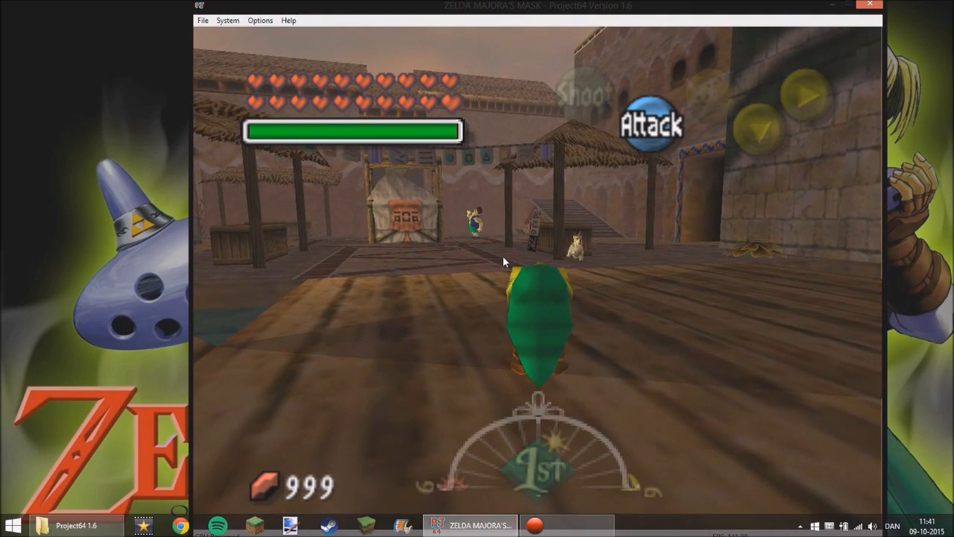
- Re-enable 'Dump textures to files' in the graphics plugin while the game keeps running
{"action": "left_click", "coordinate": [259, 20]}
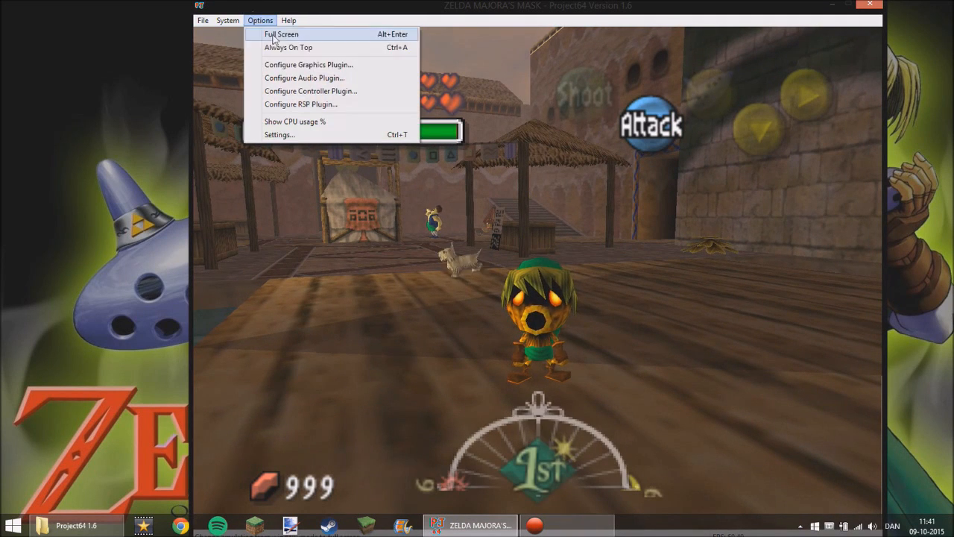
{"action": "left_click", "coordinate": [307, 64]}
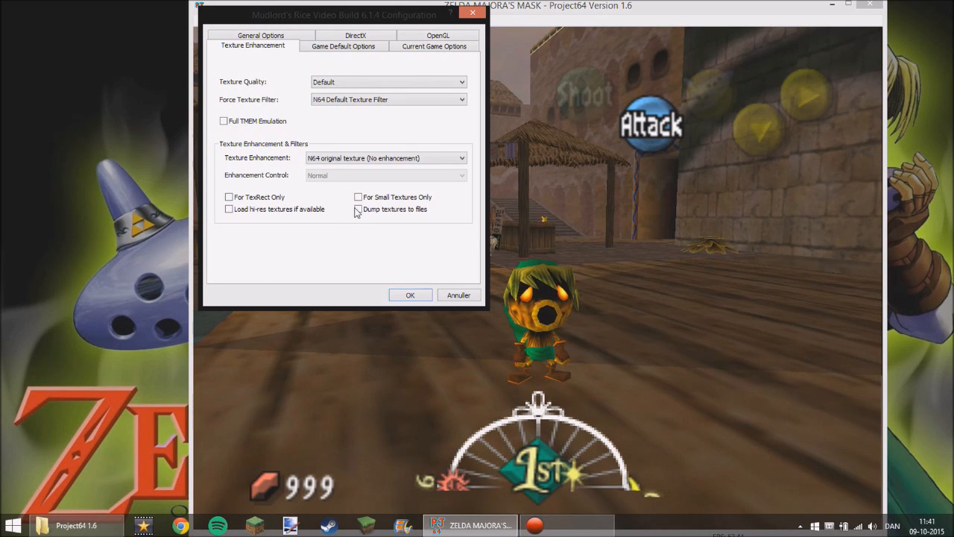
{"action": "left_click", "coordinate": [410, 295]}
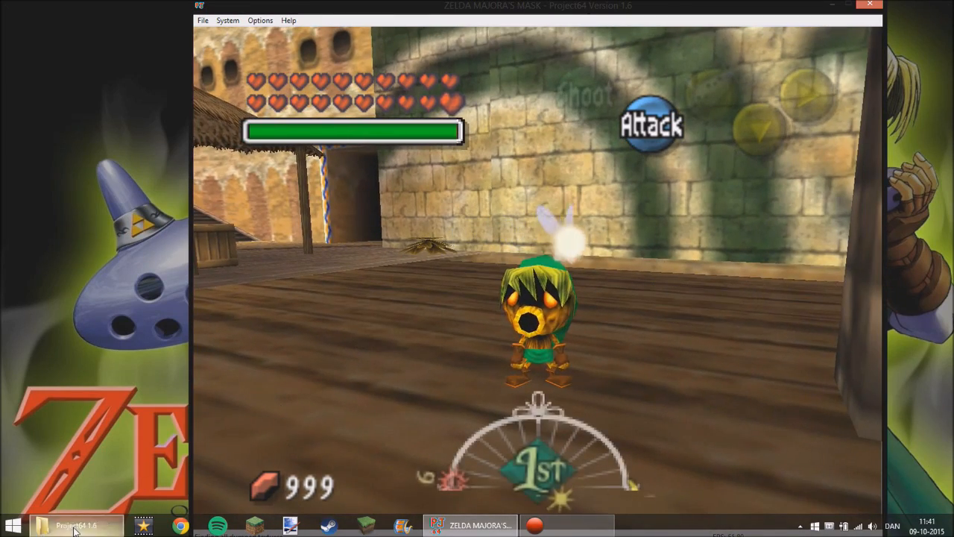
- Navigate File Explorer into Plugin's ZELDA MAJORA'S MASK texture dump folder
{"action": "left_click", "coordinate": [74, 525]}
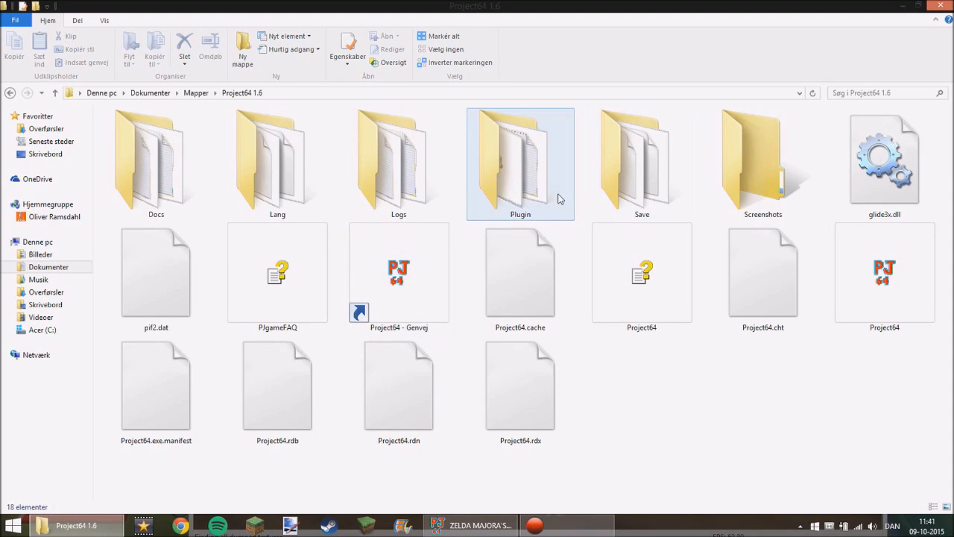
{"action": "left_click", "coordinate": [519, 157]}
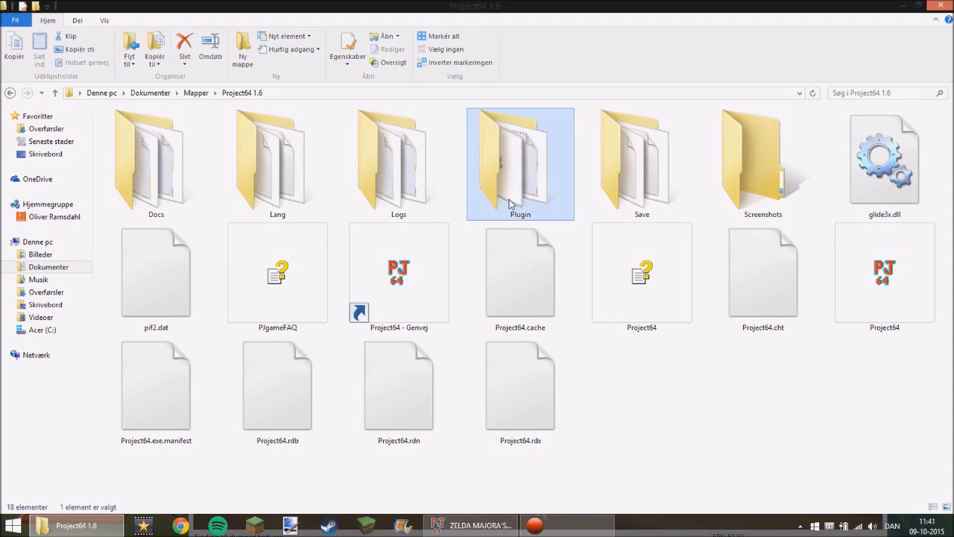
{"action": "double_click", "coordinate": [519, 164]}
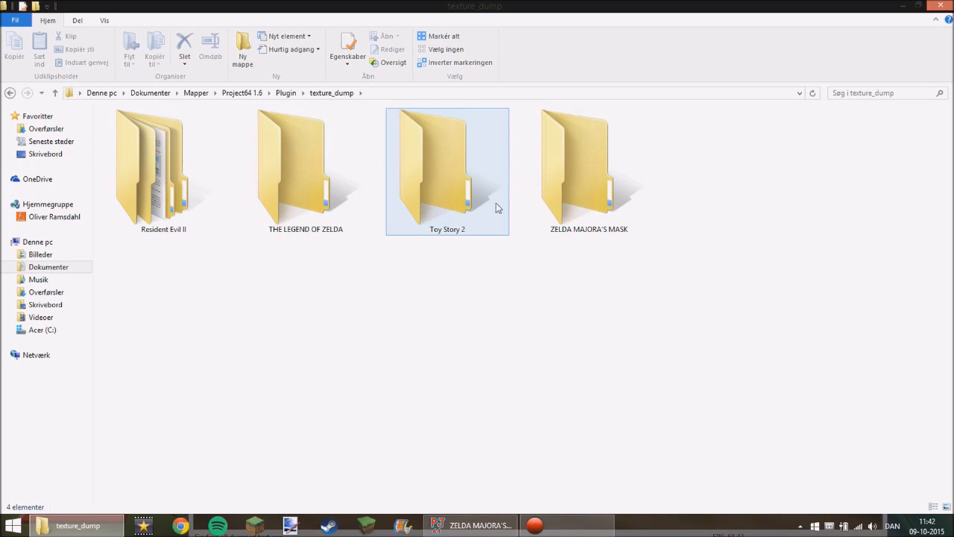
{"action": "double_click", "coordinate": [588, 161]}
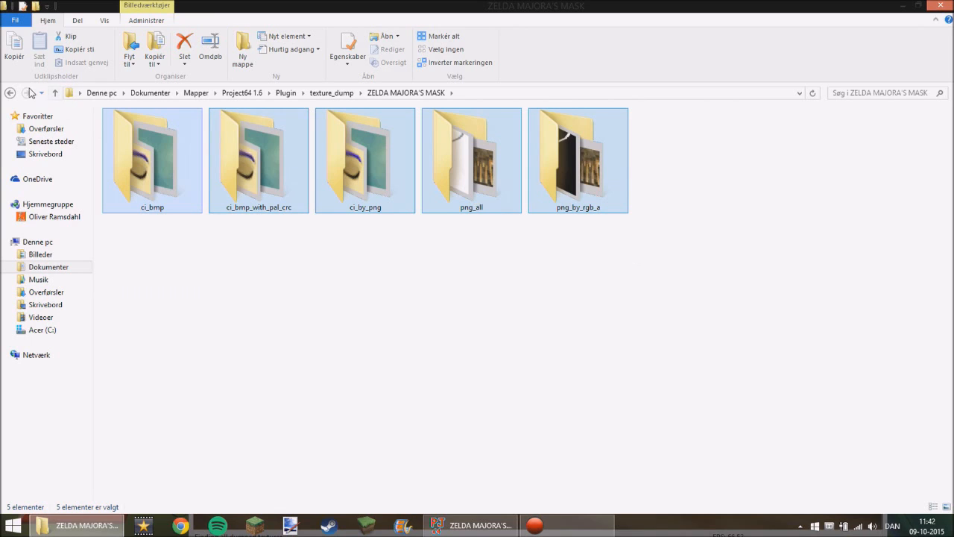
{"action": "mouse_move", "coordinate": [30, 92]}
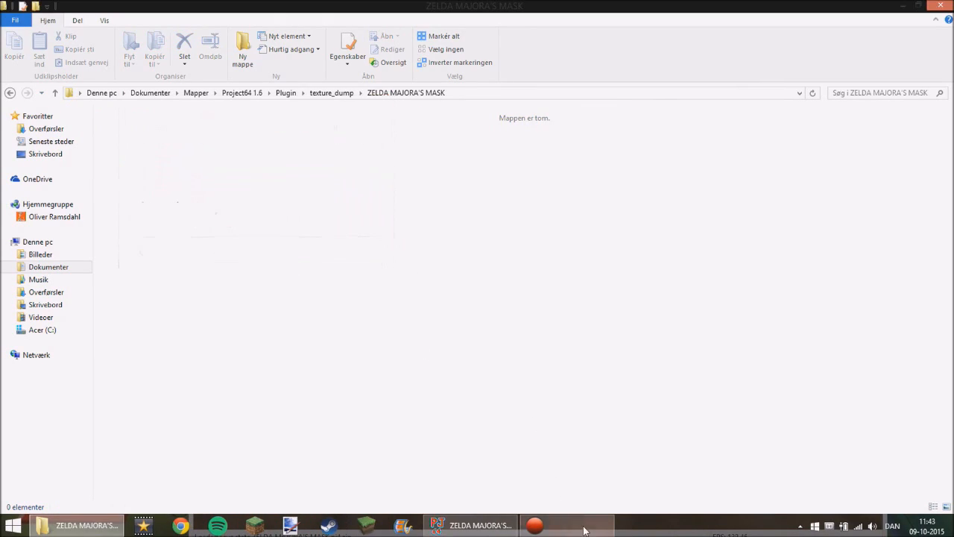
- Bring Project64 back to front, verify the dump setting in graphics config, and cancel out
{"action": "left_click", "coordinate": [469, 525]}
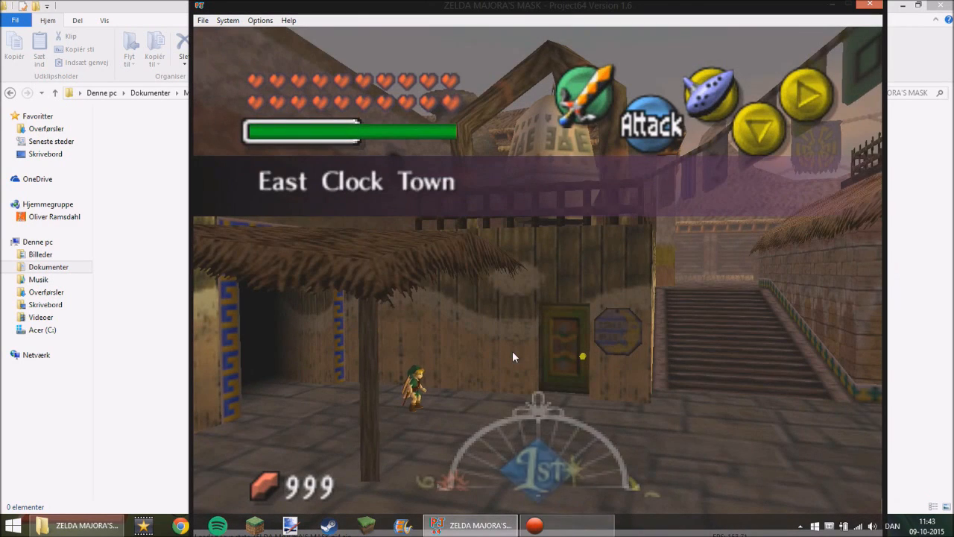
{"action": "left_click", "coordinate": [259, 21]}
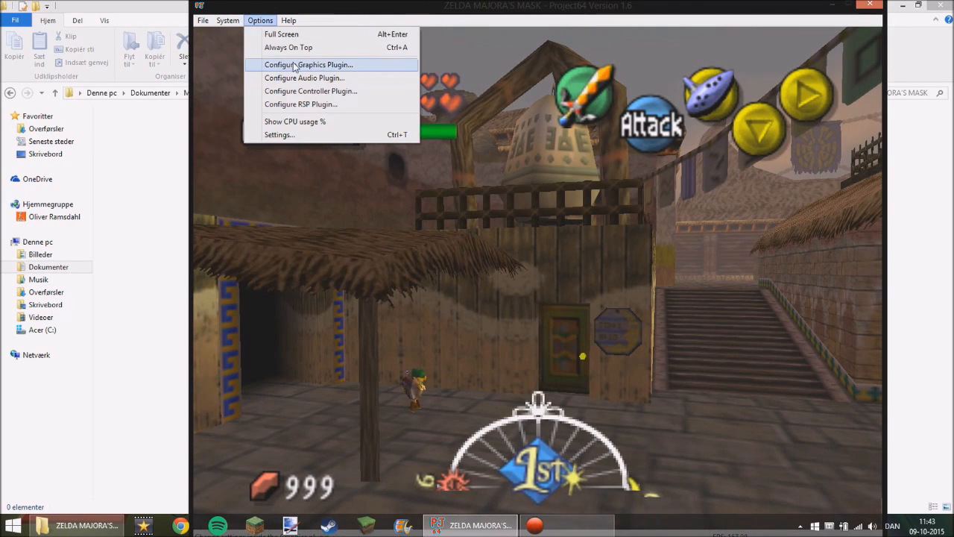
{"action": "left_click", "coordinate": [310, 64]}
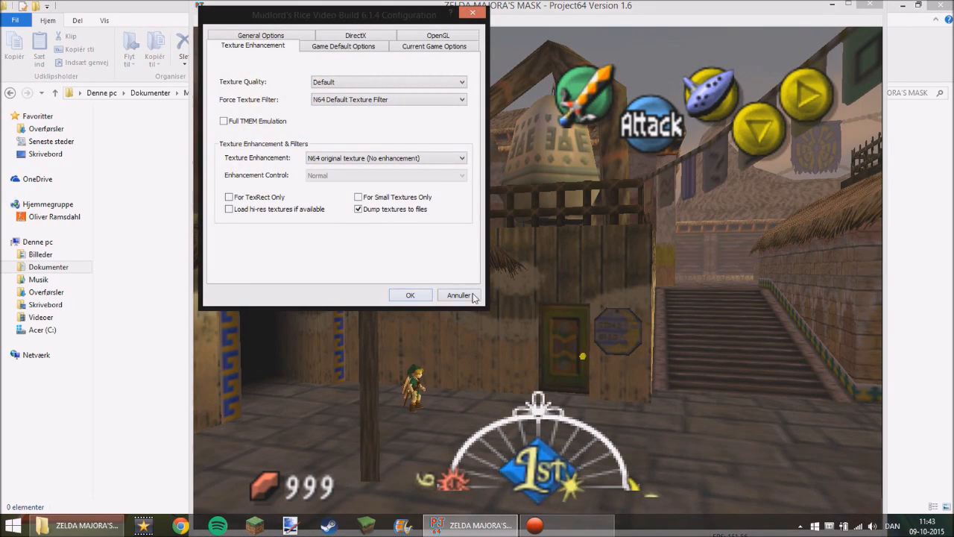
{"action": "left_click", "coordinate": [459, 295]}
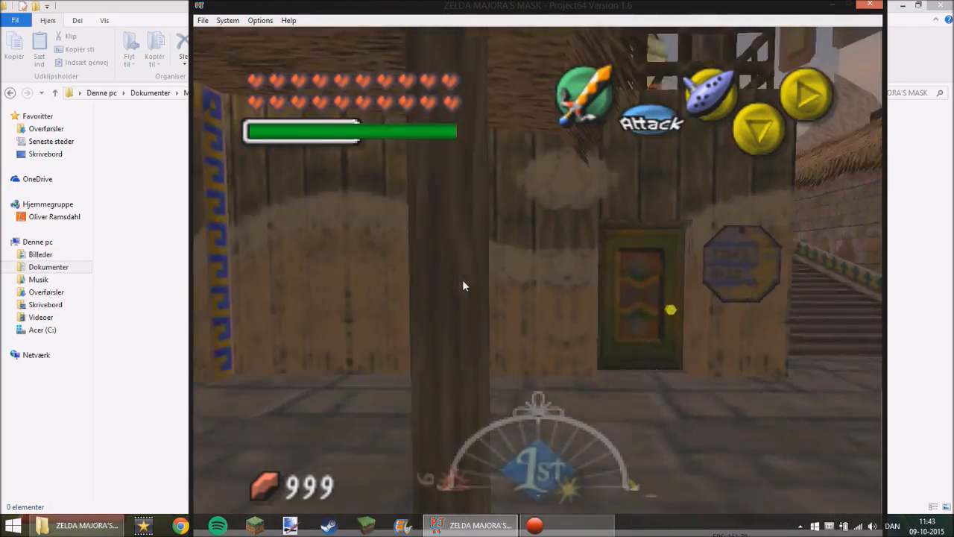